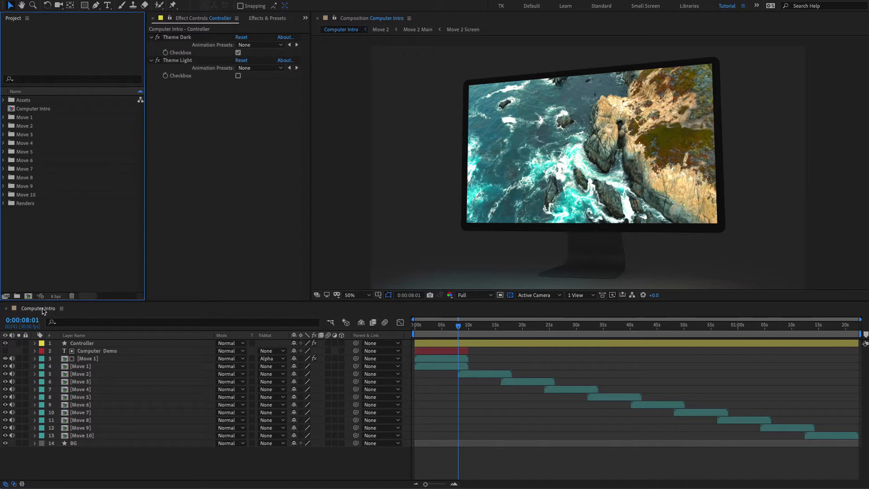
Select the Computer Intro composition in the Project panel and dismiss the panel list.
click(33, 109)
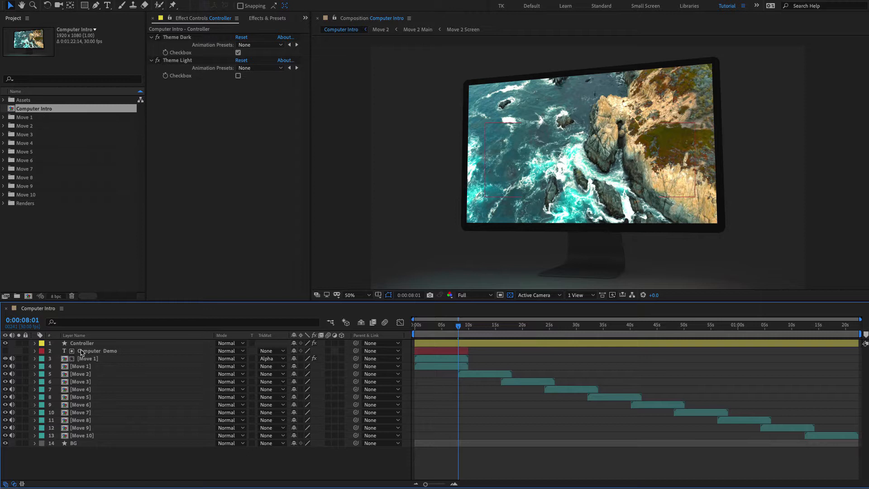
click(82, 343)
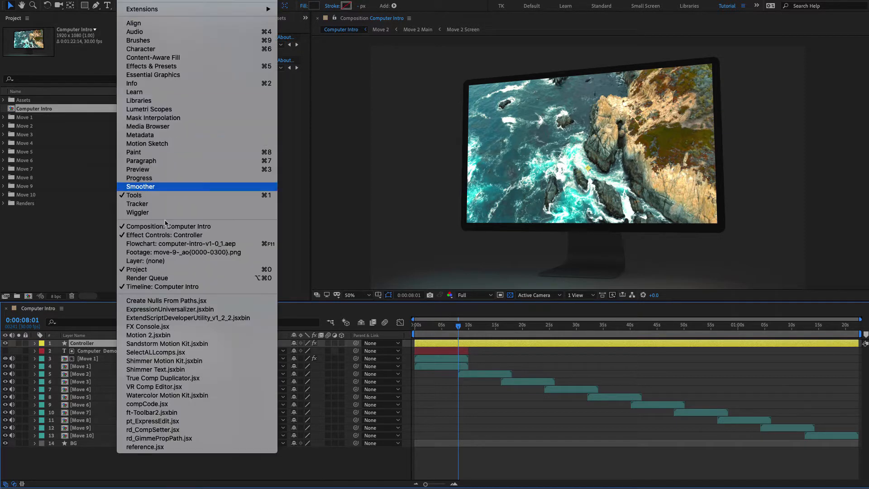
click(164, 234)
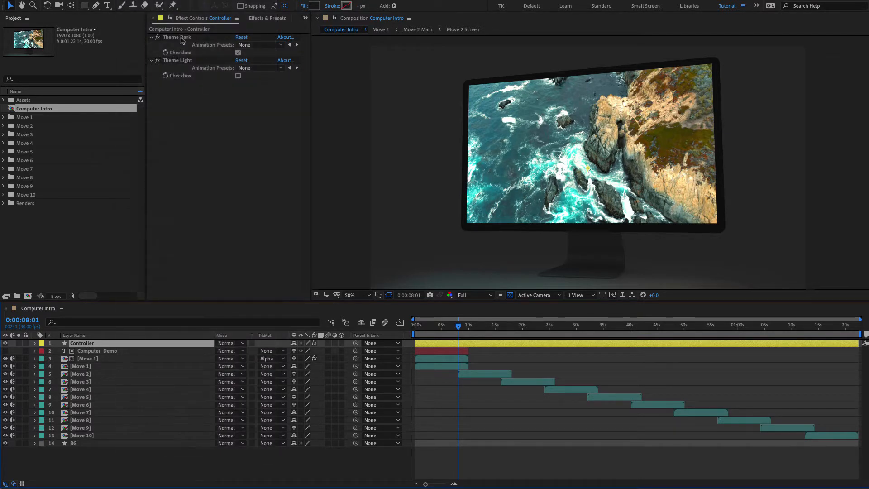
In the Controller's effect controls, uncheck Theme Dark and check Theme Light.
click(178, 60)
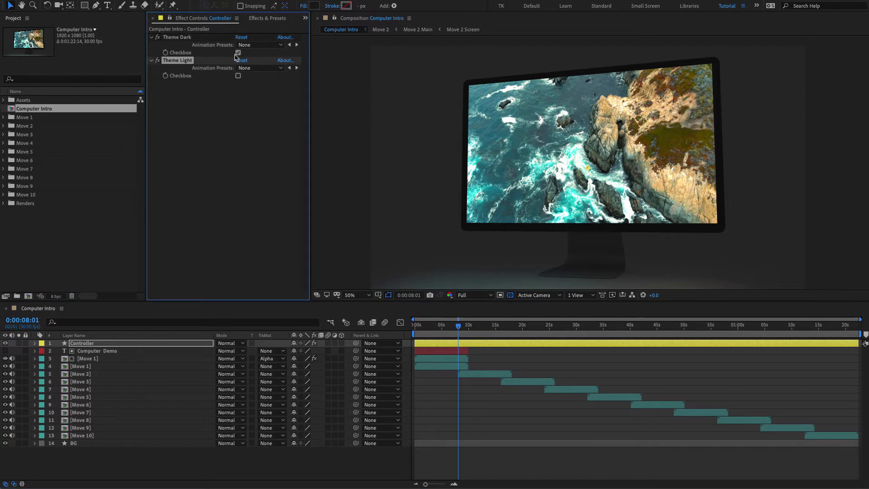
click(239, 52)
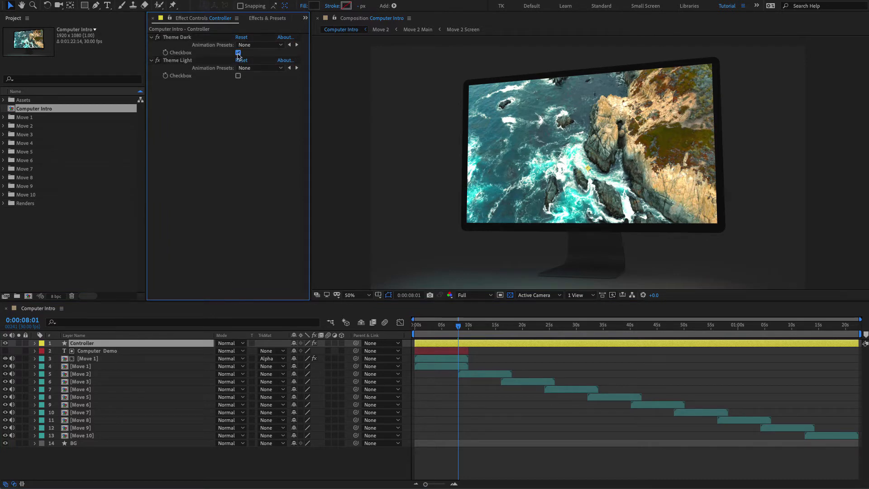
click(239, 52)
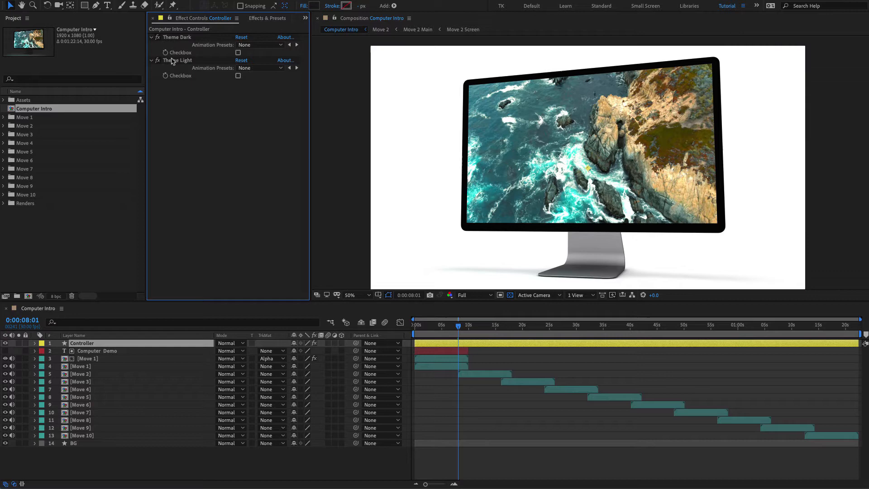
click(238, 76)
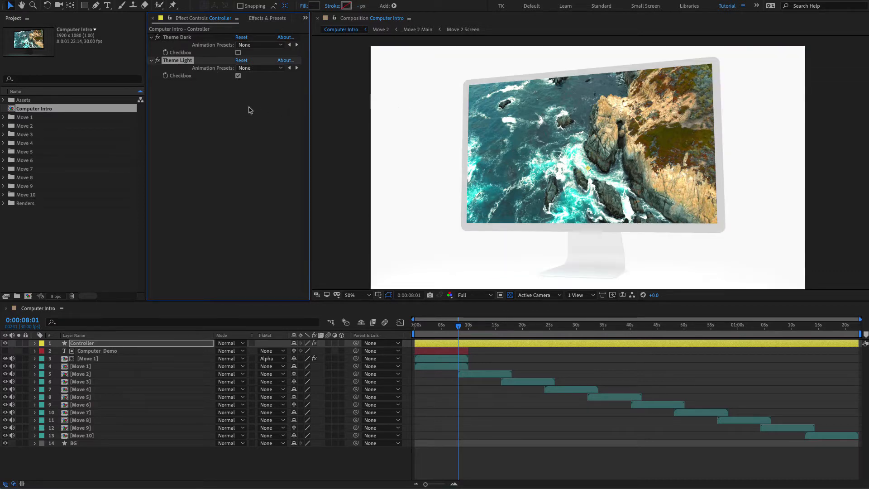
click(238, 52)
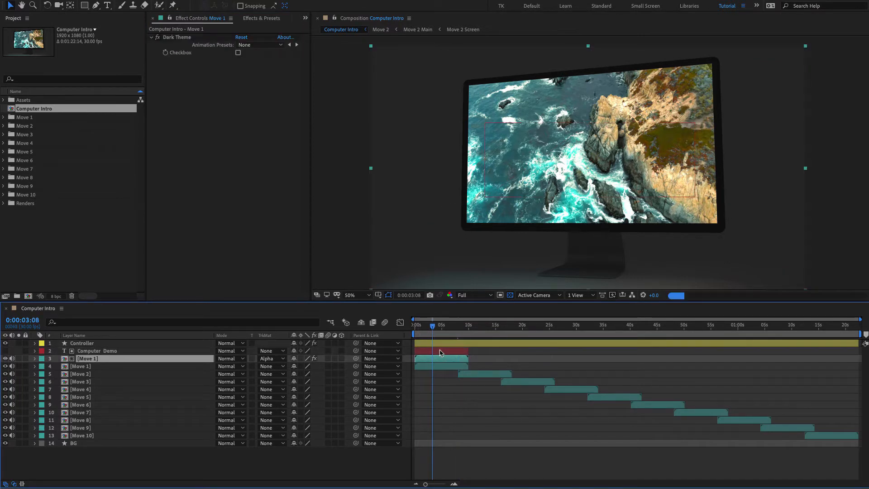
Delete the Computer Demo title layer and Move 1's opening Opacity fade-in keyframes.
click(440, 325)
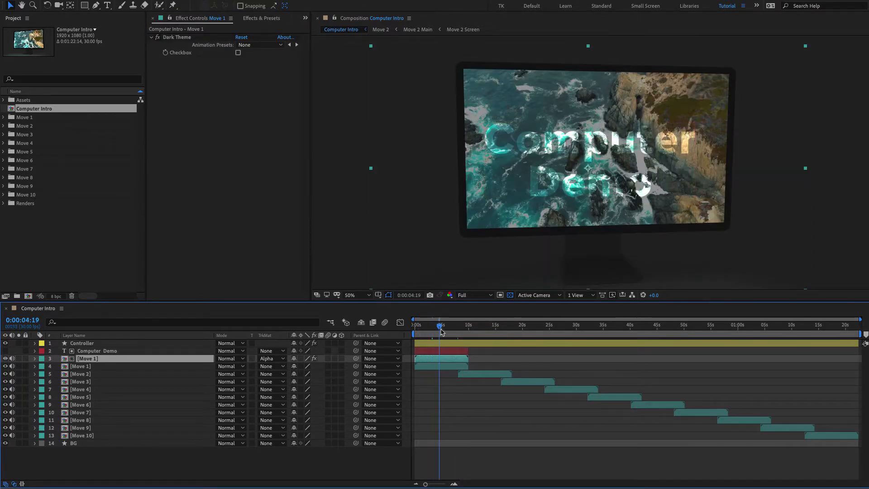
click(440, 332)
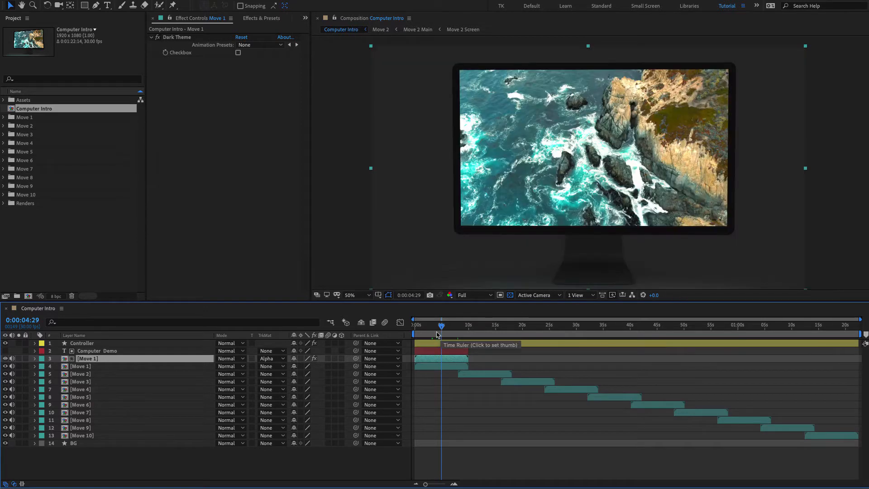
click(97, 350)
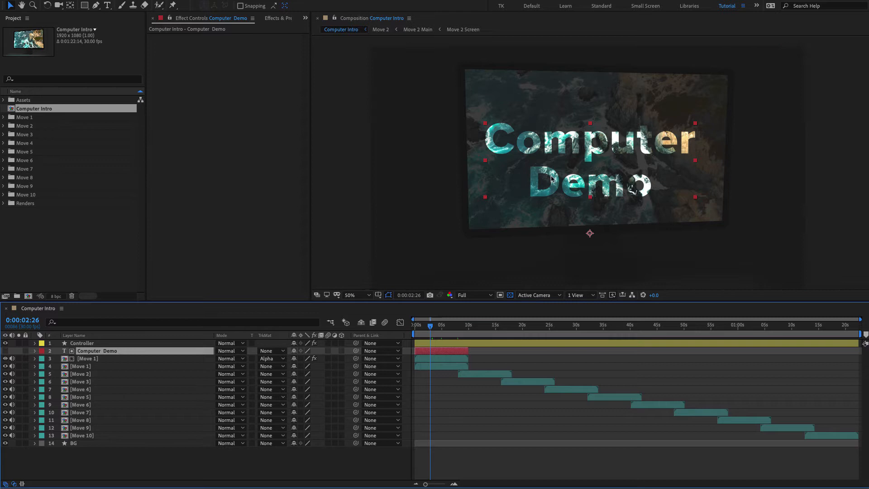
click(438, 326)
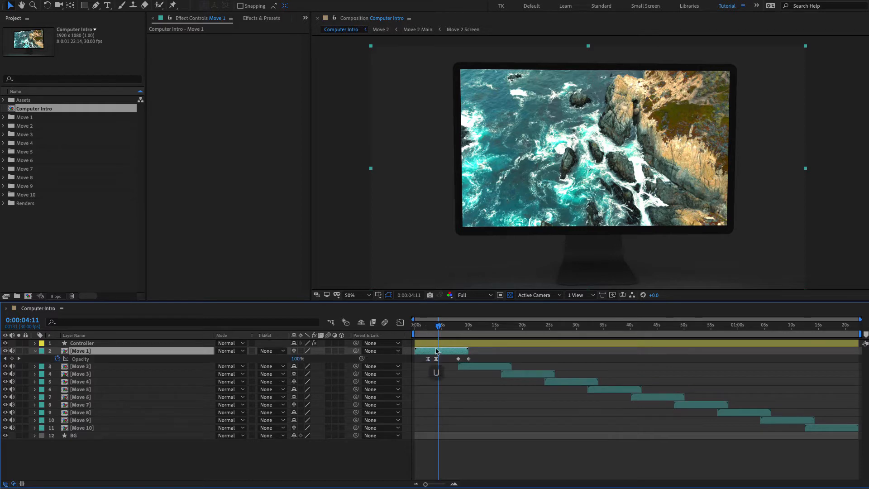
click(437, 325)
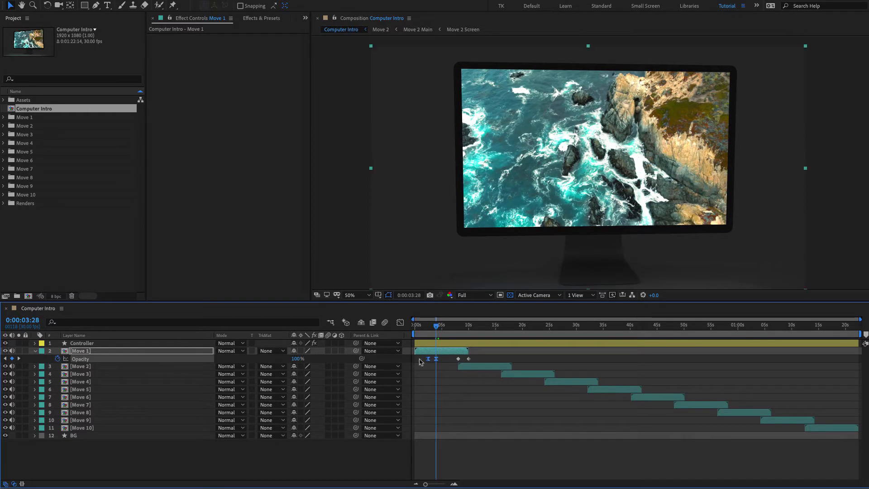
click(415, 324)
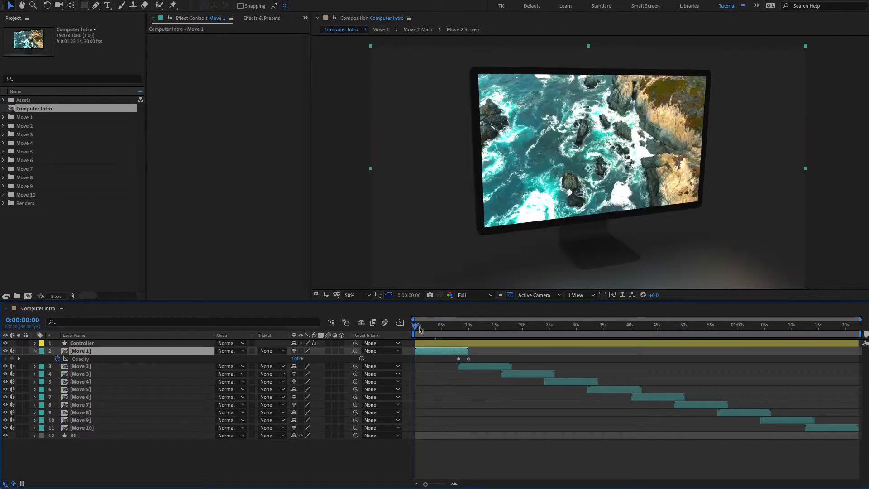
mouse_move(459, 328)
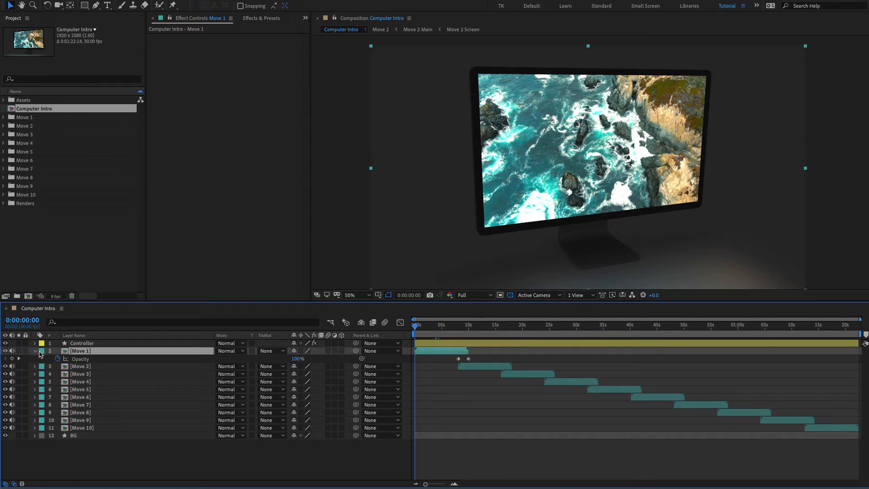
Hide Move 1's Opacity, expand the Move 1 folder and open Move 1 Screen.
click(34, 351)
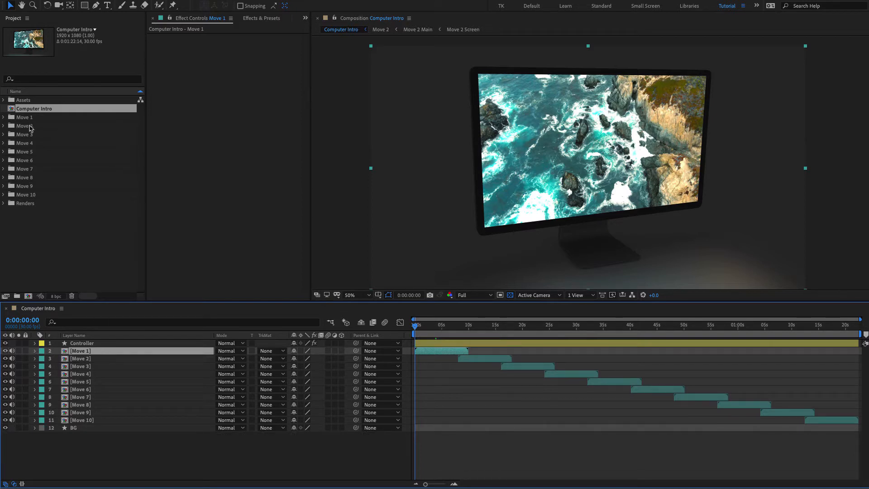
click(24, 117)
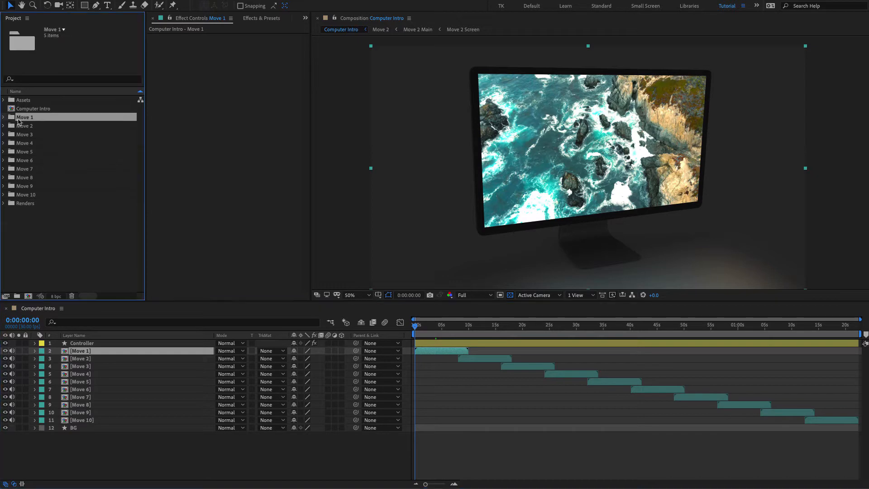
click(3, 117)
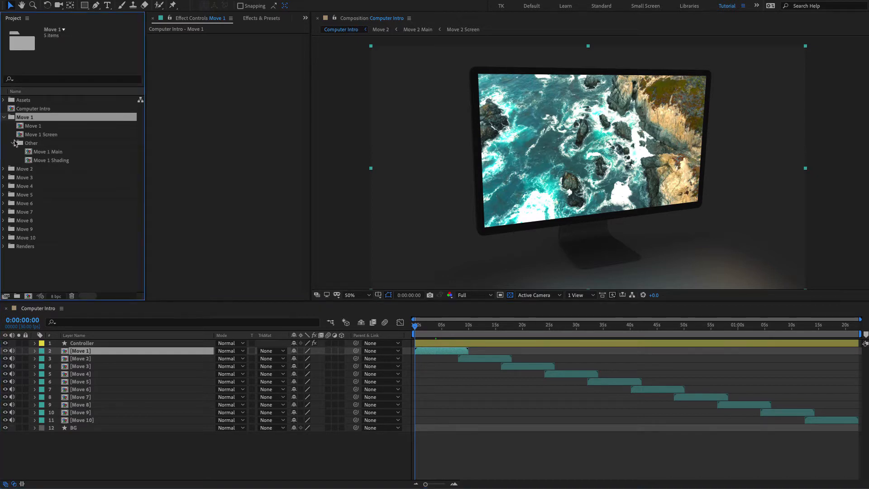
click(41, 134)
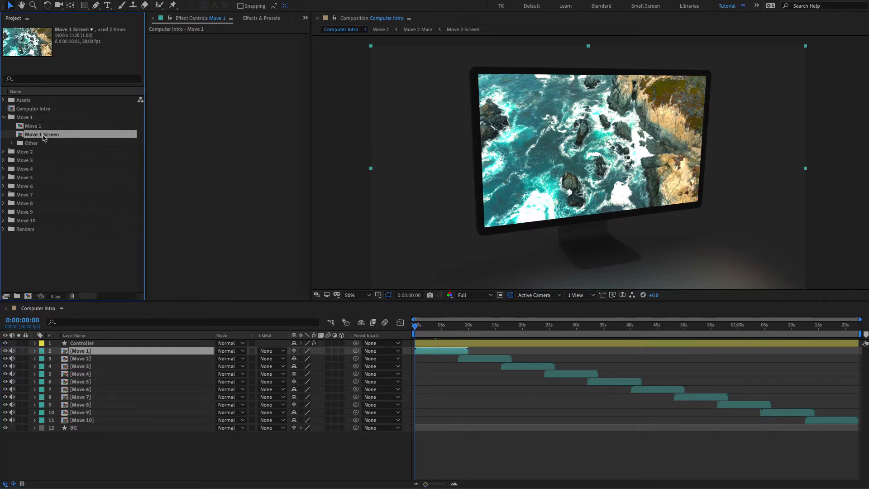
double_click(42, 134)
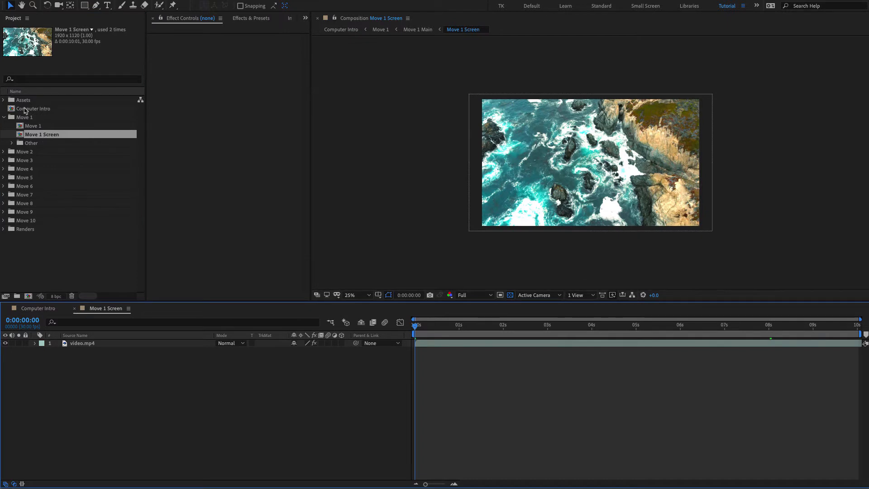
Place pexels-pixabay-257904.jpg from Assets into the timeline and delete video.mp4.
click(4, 100)
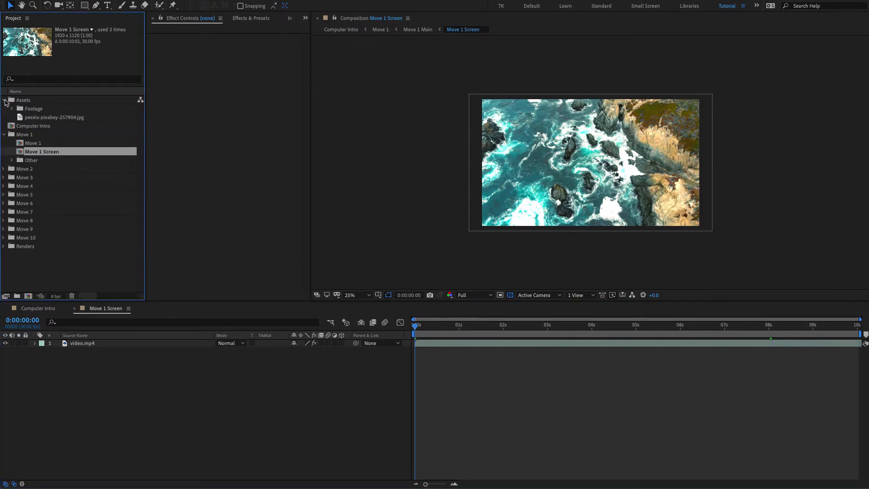
click(54, 117)
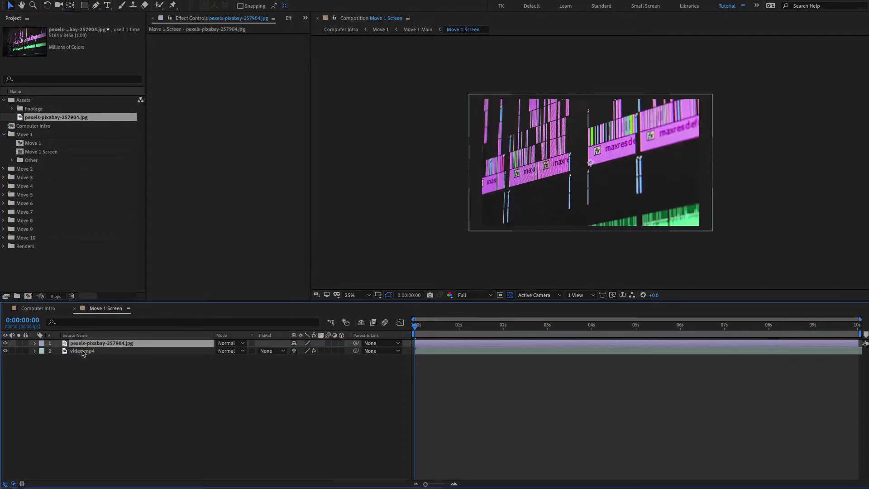
key(Delete)
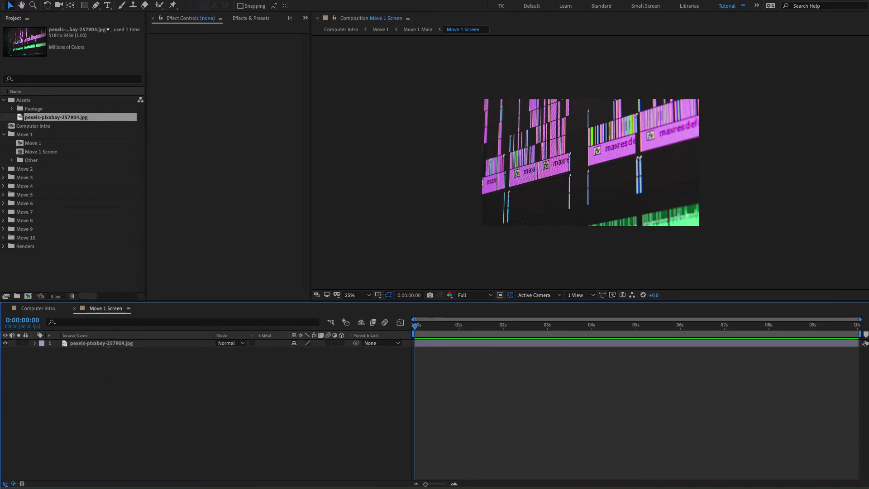
Scale the photo layer to 44% and apply the Curves effect to it.
click(38, 308)
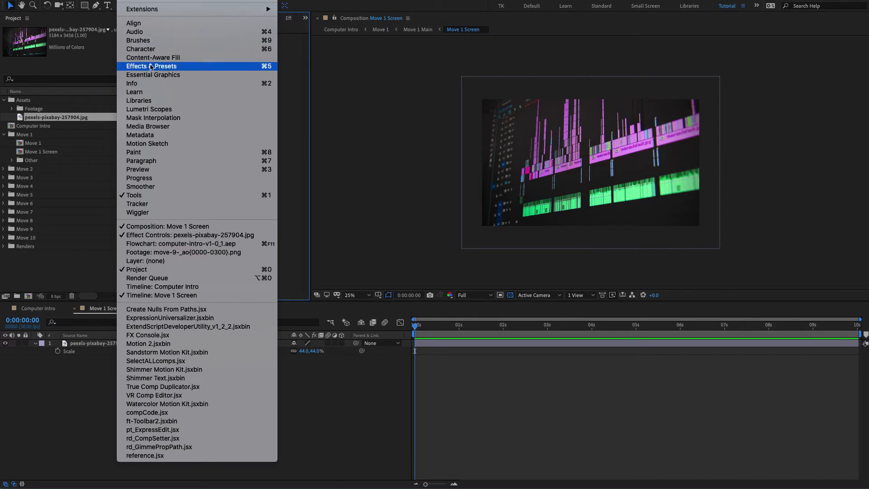
click(152, 66)
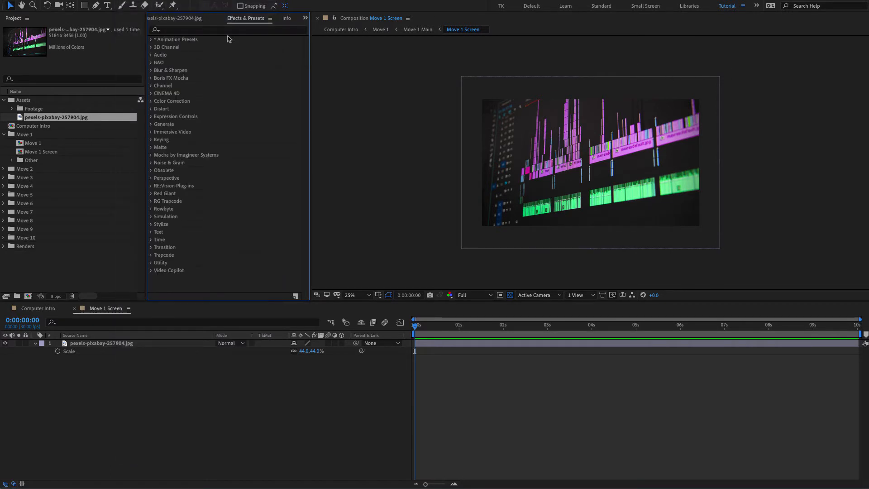
text(curve)
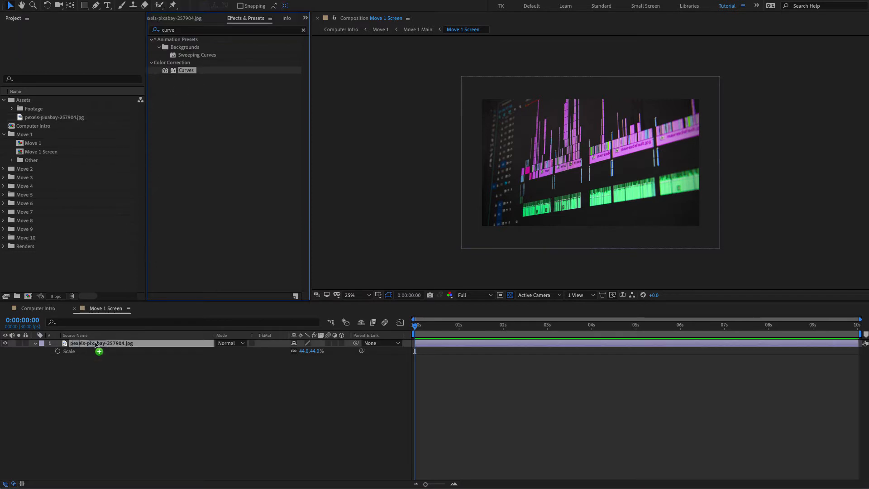
double_click(186, 70)
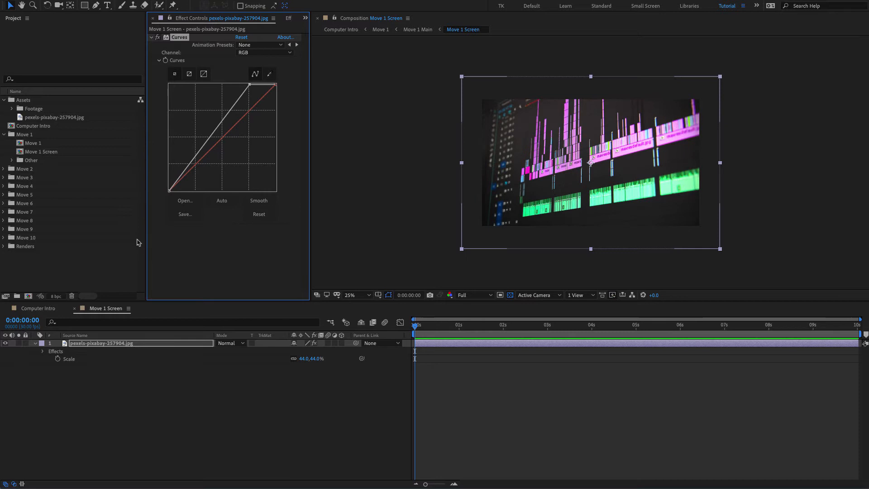
Return to Computer Intro, hide Move 1's Opacity and open the Move 1 composition.
click(38, 308)
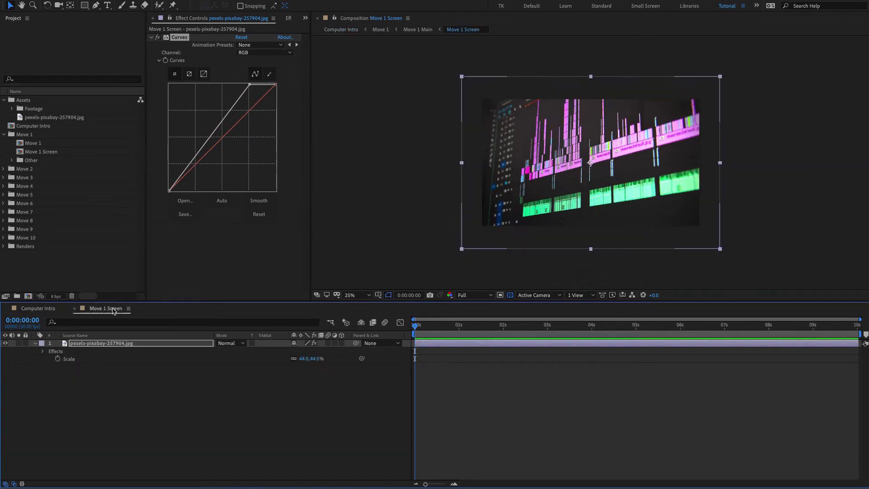
click(38, 308)
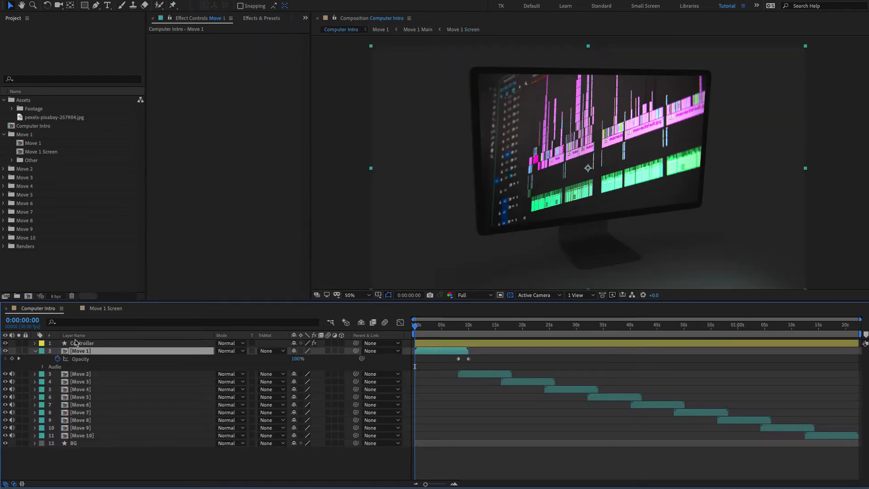
click(34, 350)
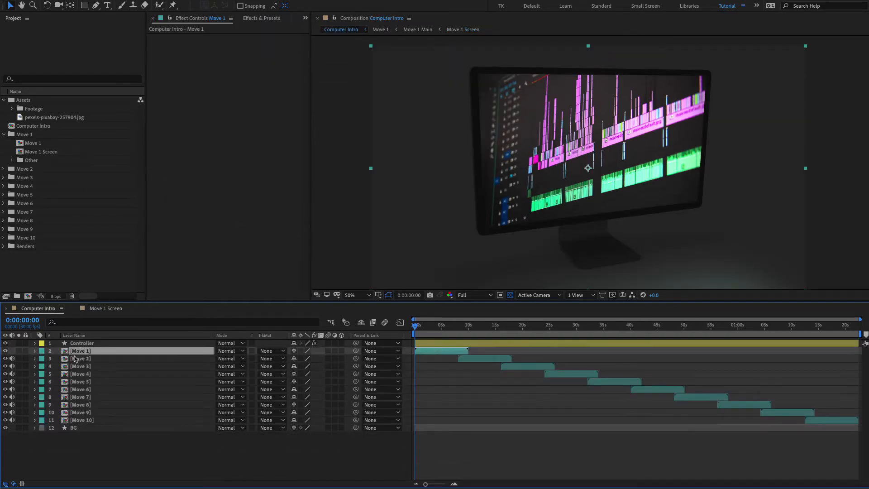
double_click(33, 143)
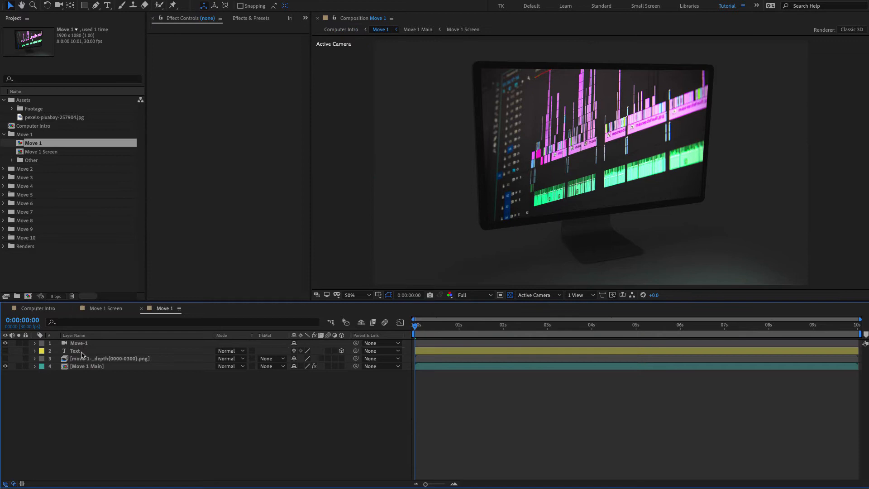
Set the Text layer's fill colour to white in the Character panel.
click(75, 351)
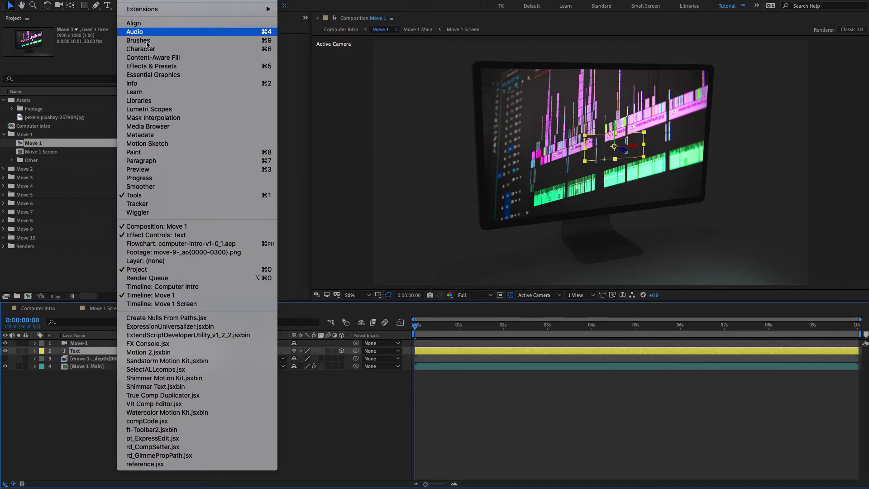
click(141, 49)
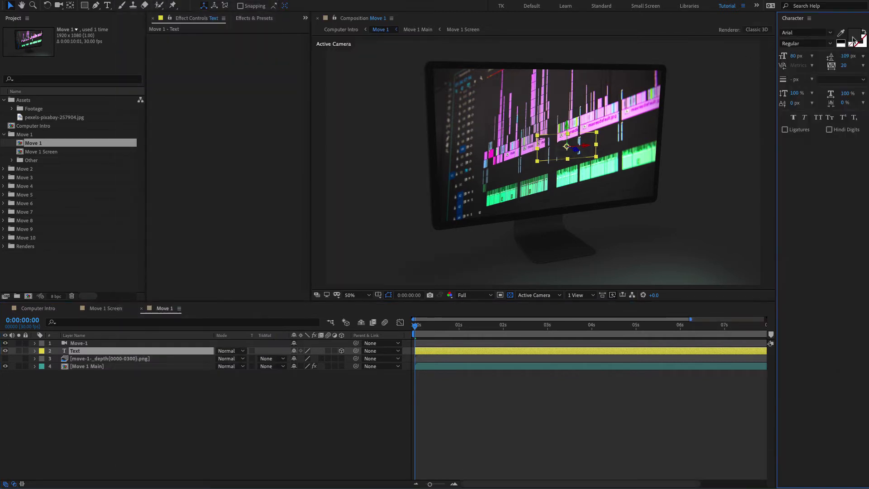
click(855, 37)
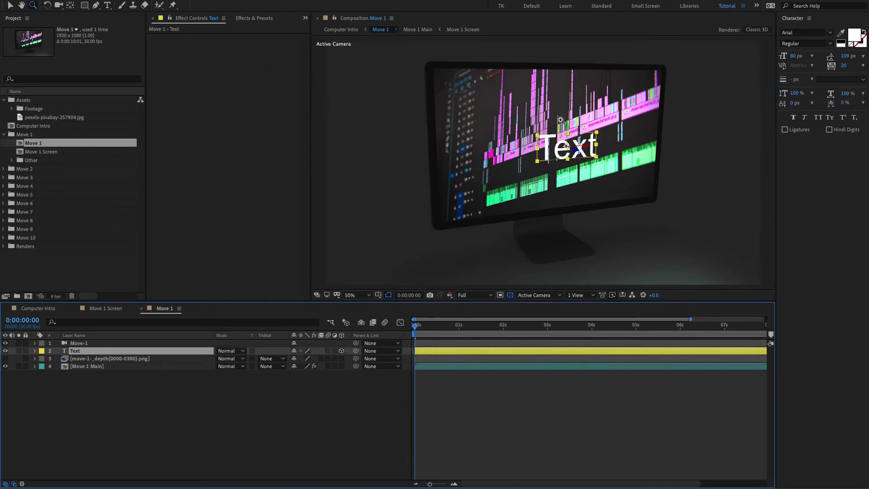
Preview around three seconds, then reselect the Text layer and hide it.
click(550, 324)
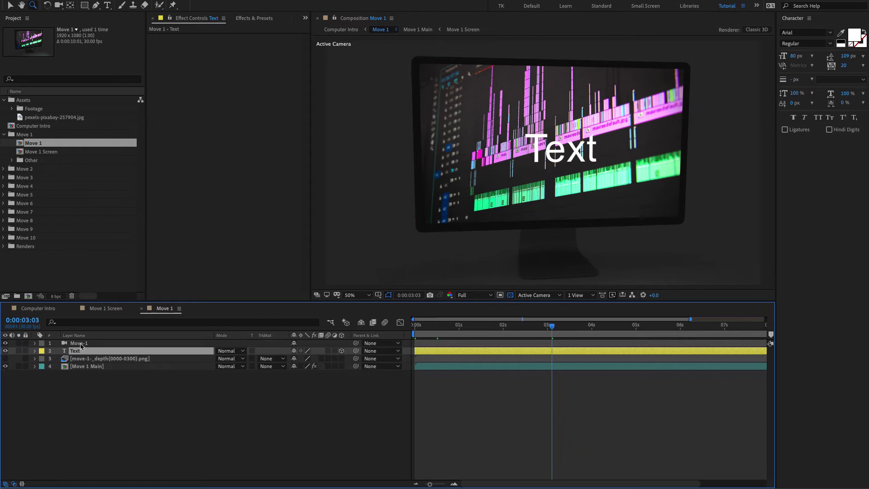
click(78, 343)
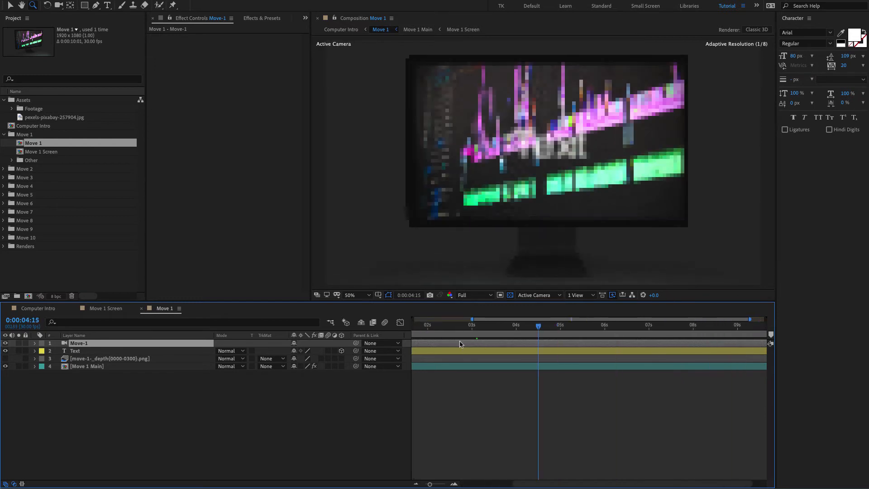
click(74, 350)
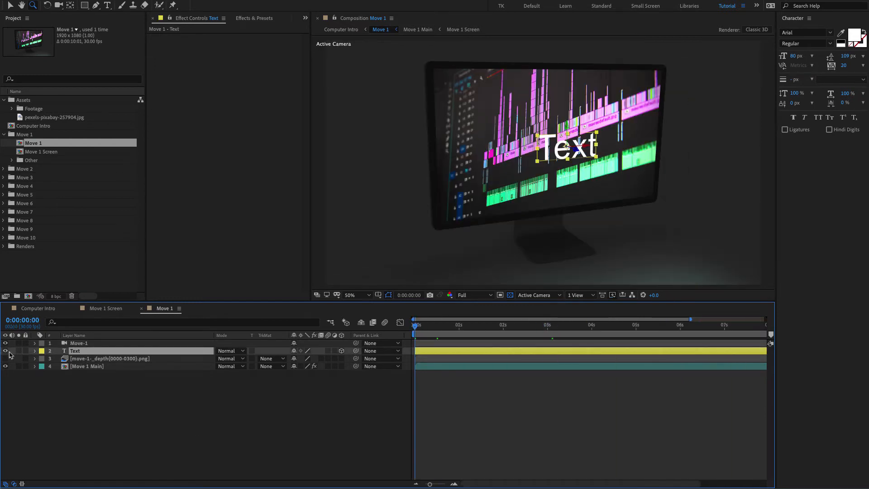
click(87, 366)
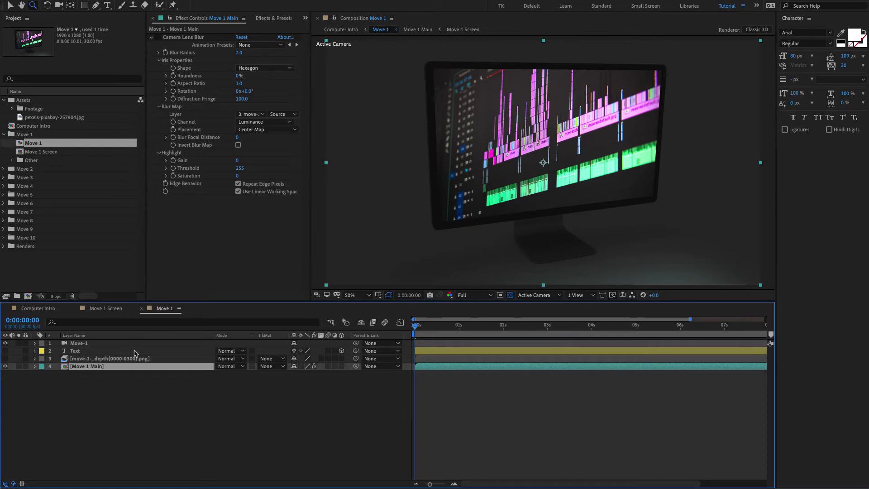
mouse_move(140, 375)
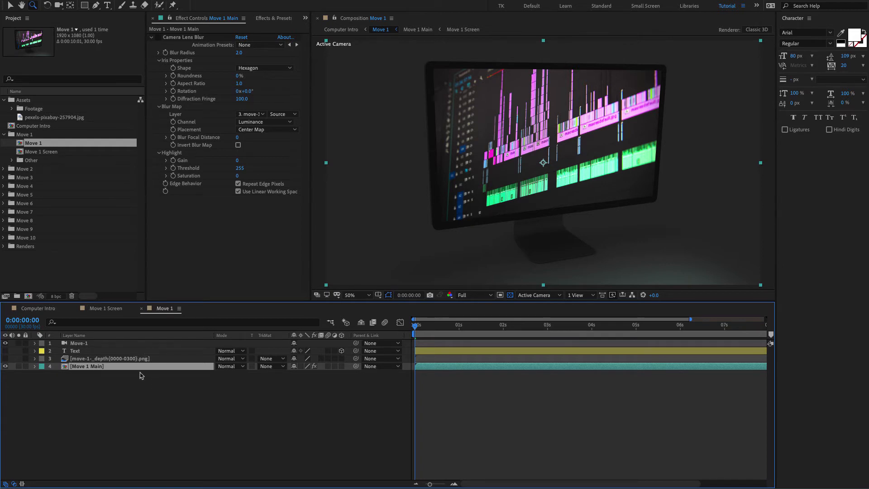
Select the depth map layer, then show Move 1 Main's Camera Lens Blur settings.
click(109, 358)
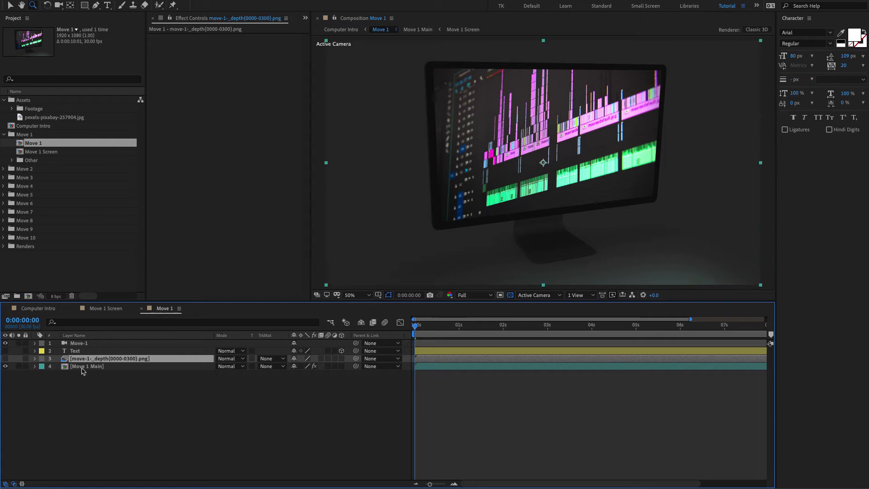
click(86, 366)
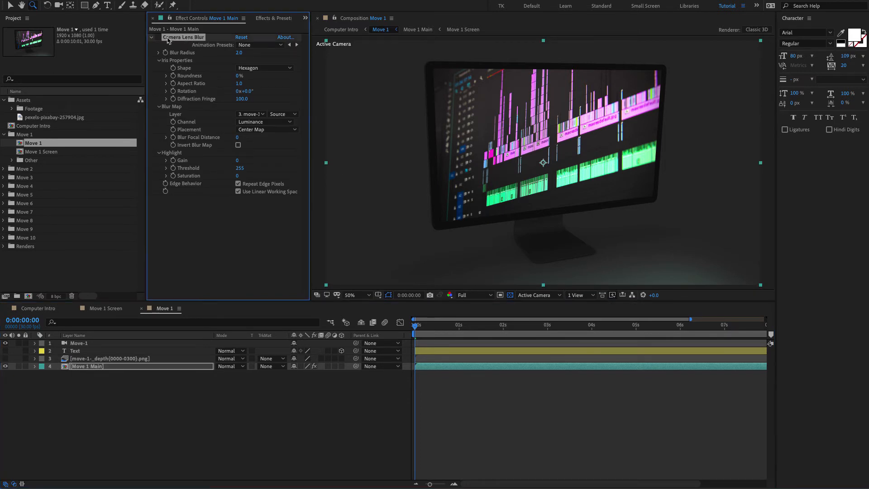
mouse_move(545, 172)
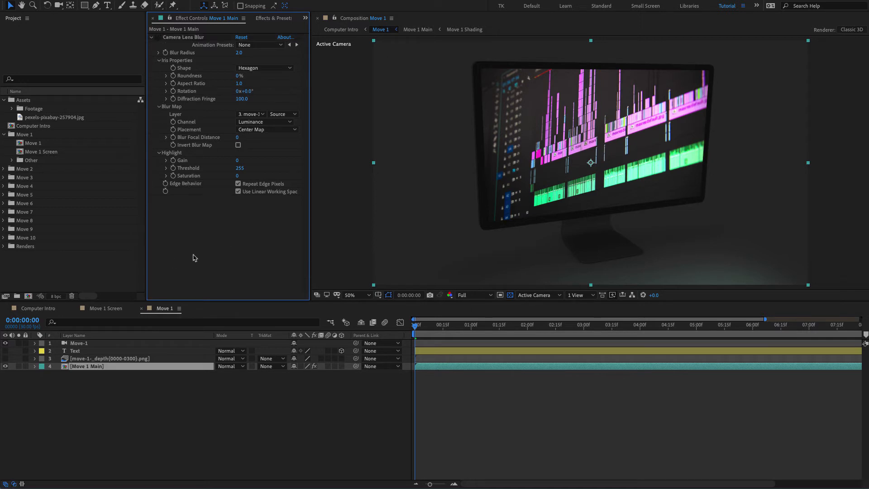
Check Move 1 ends near seven seconds, then create a Move 11 composition from Move 1.
click(38, 308)
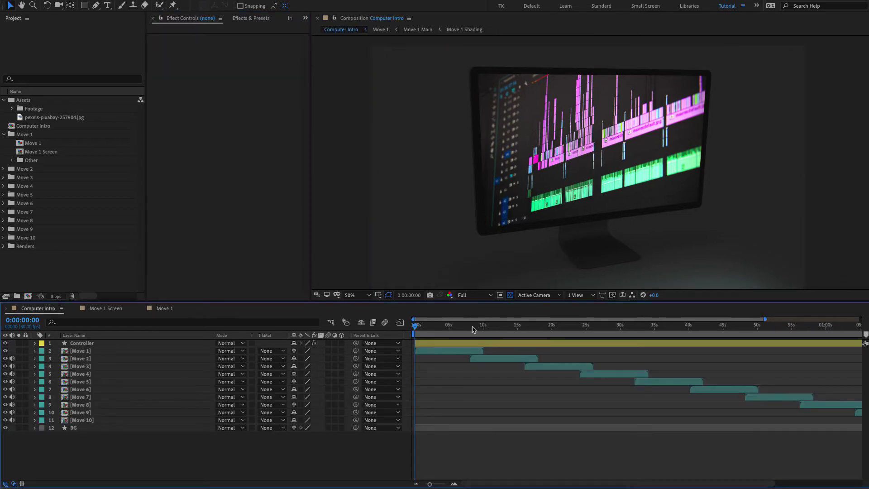
click(468, 324)
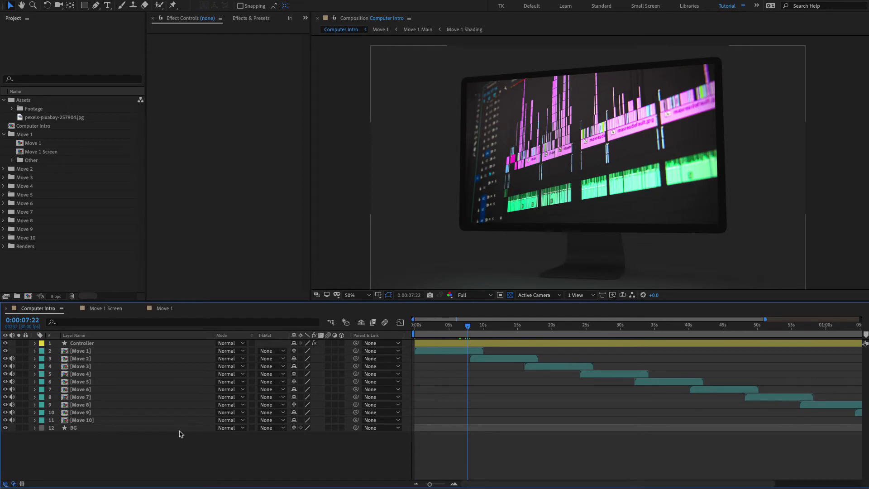
mouse_move(102, 374)
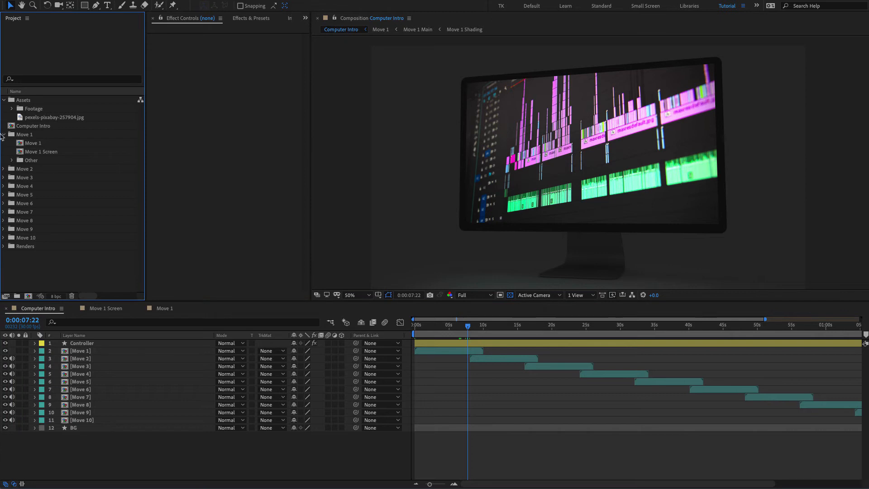
click(32, 143)
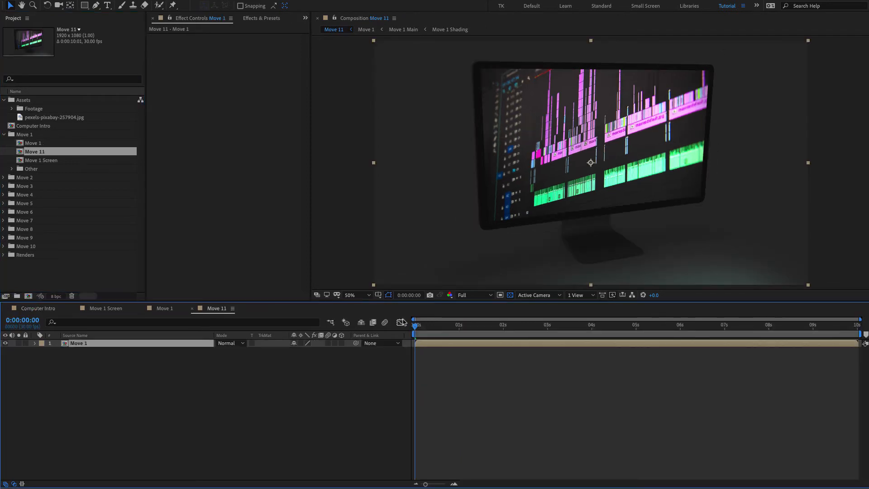
Scrub Move 11's timeline and set a longer composition duration in Composition Settings.
click(819, 325)
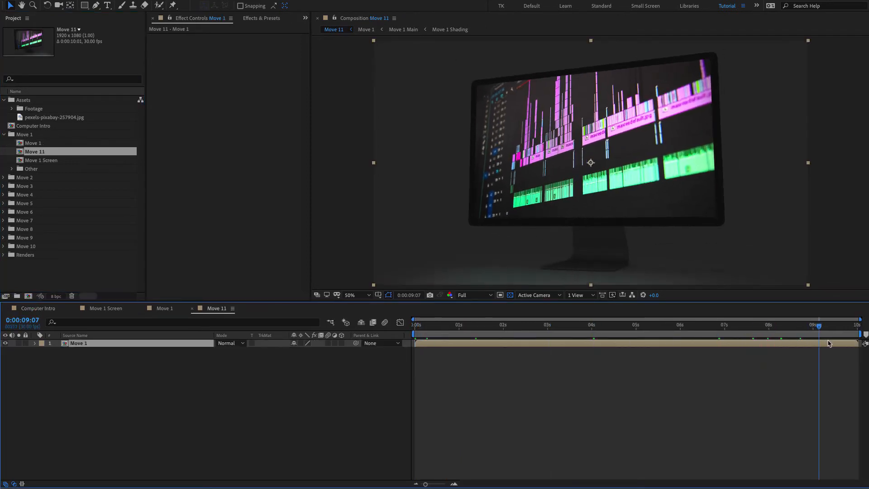
click(435, 324)
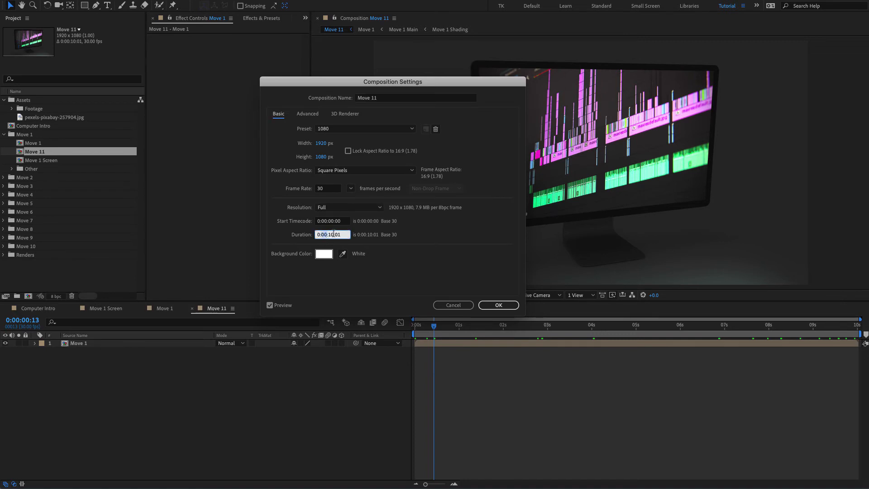
click(497, 304)
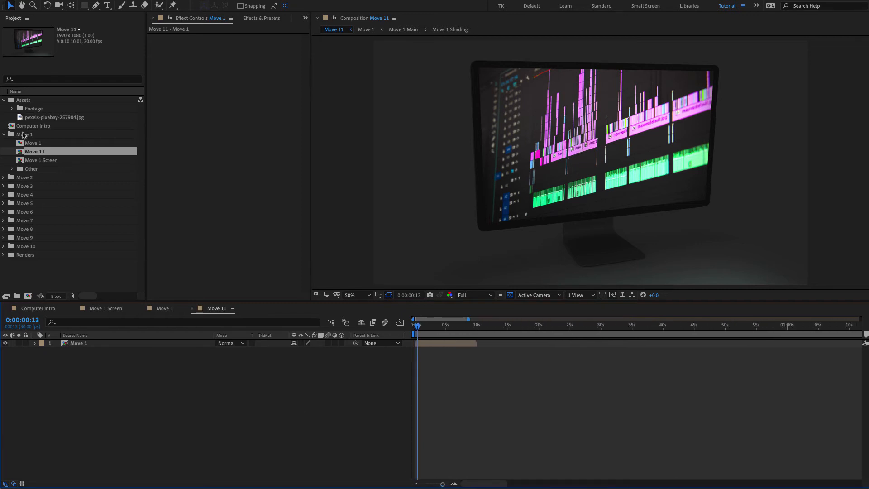
Expand the Move 6 folder and bring Move 6 into the Move 11 timeline.
click(24, 212)
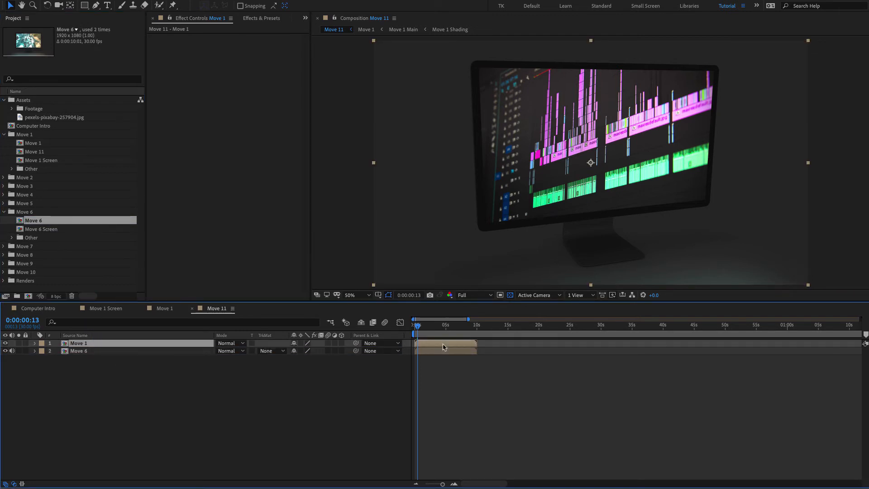
click(37, 309)
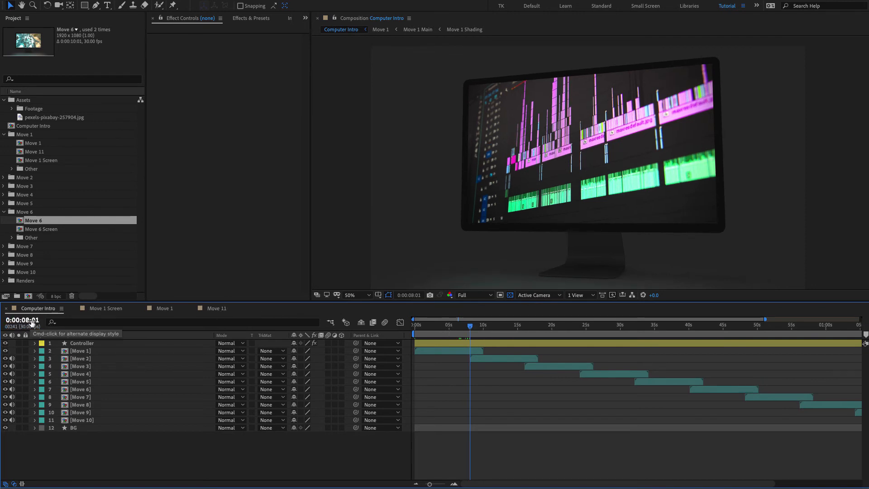
click(215, 308)
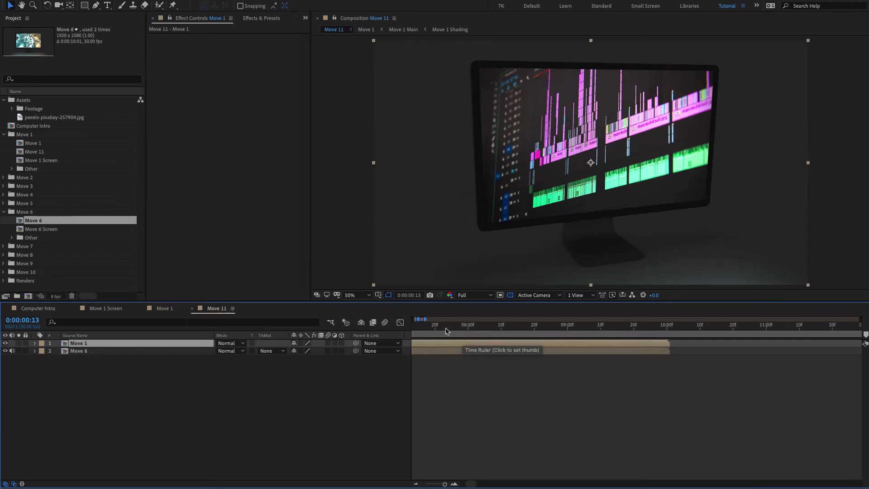
Key Move 1 Opacity 100% at 8:01 and 0% at 10:00, starting Move 6 at 8:01.
click(464, 324)
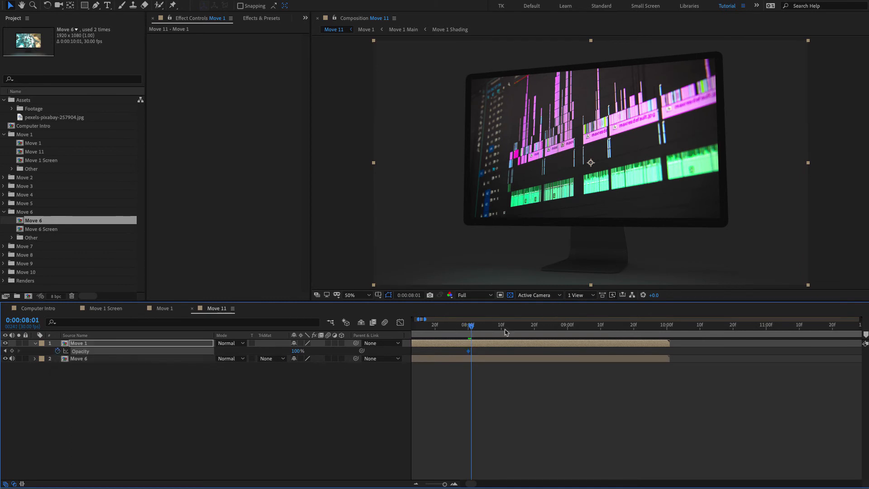
click(666, 324)
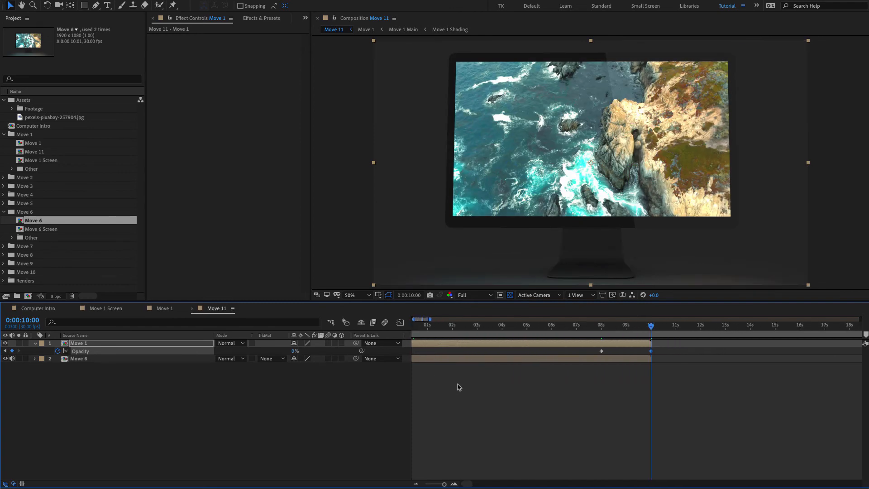
click(78, 359)
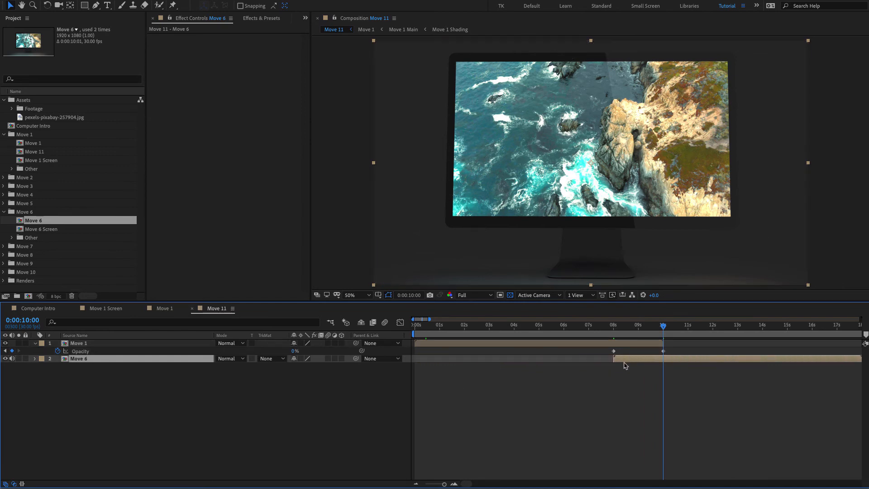
click(634, 324)
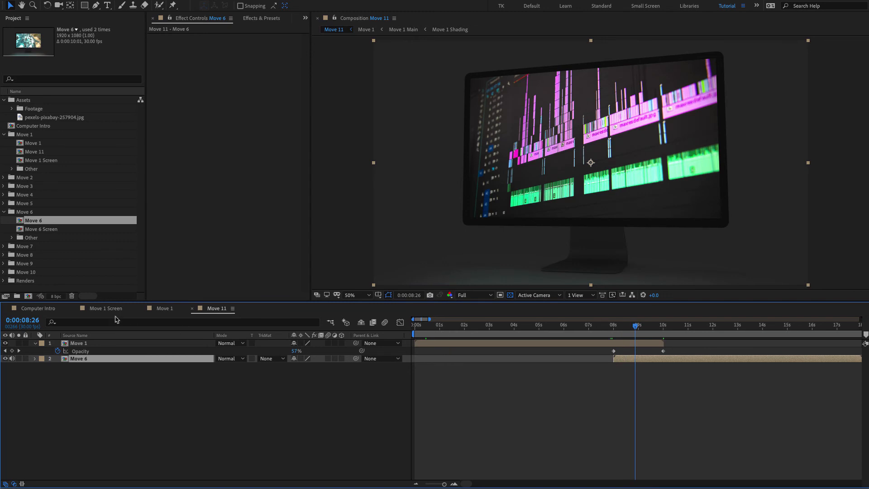
click(663, 325)
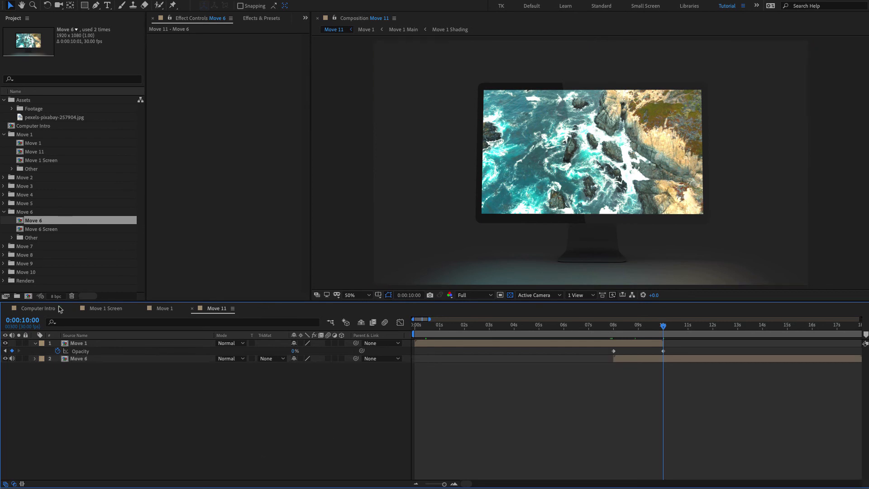
Preview Move 11 with Theme Light on, then return Computer Intro to Theme Dark.
click(37, 308)
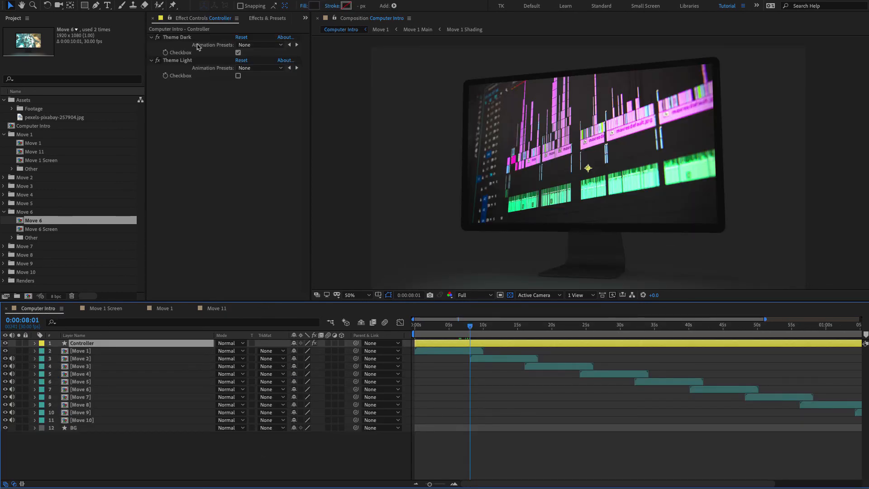
click(239, 75)
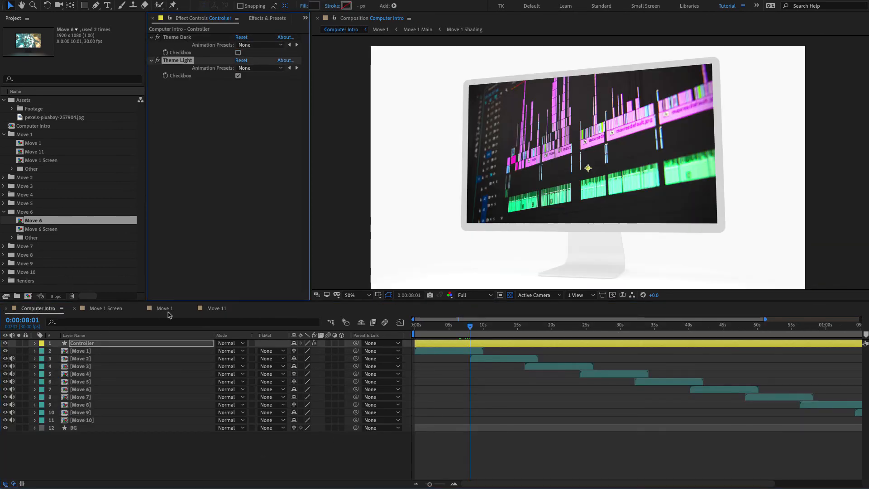
click(217, 308)
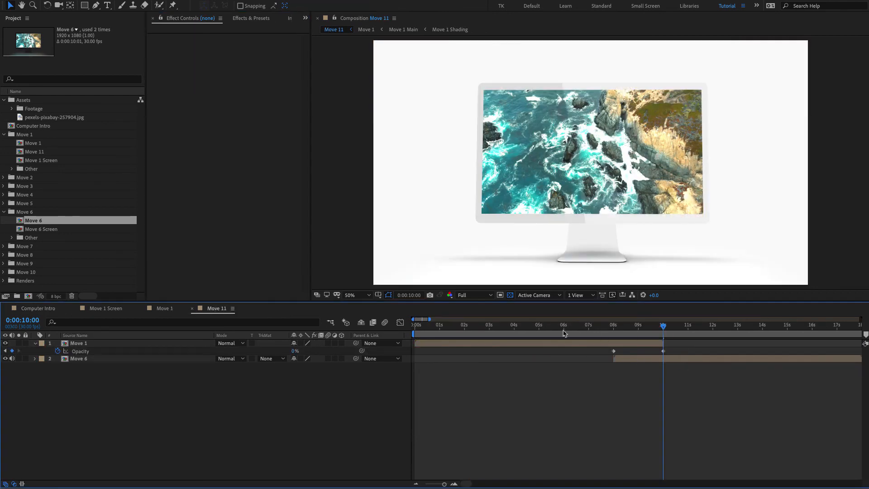
click(37, 309)
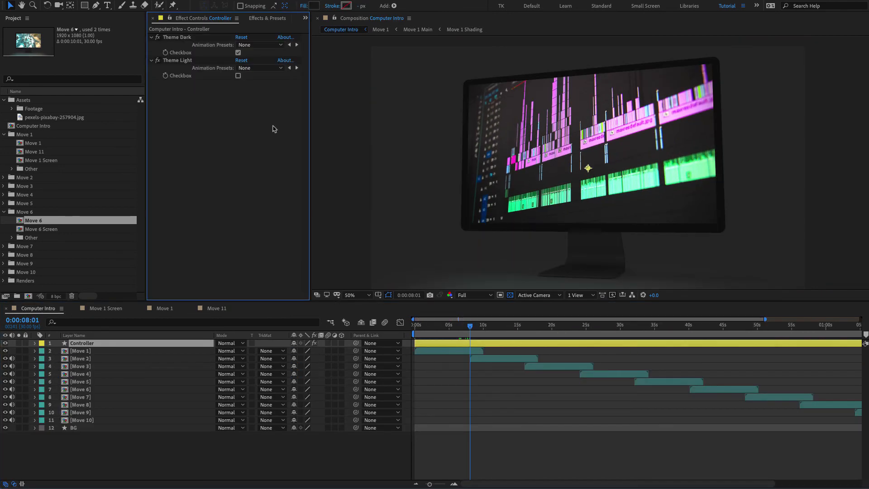